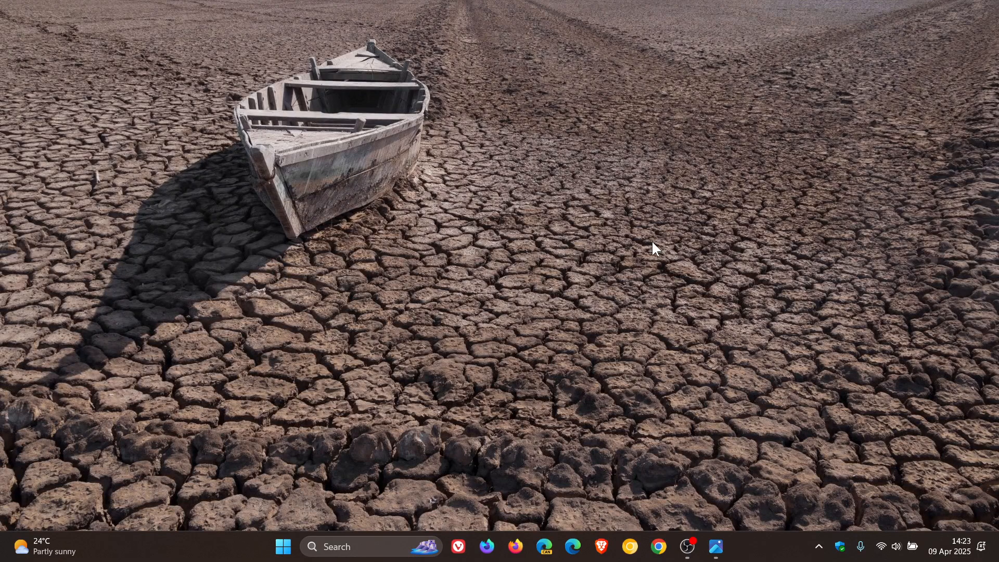
pyautogui.moveTo(283, 547)
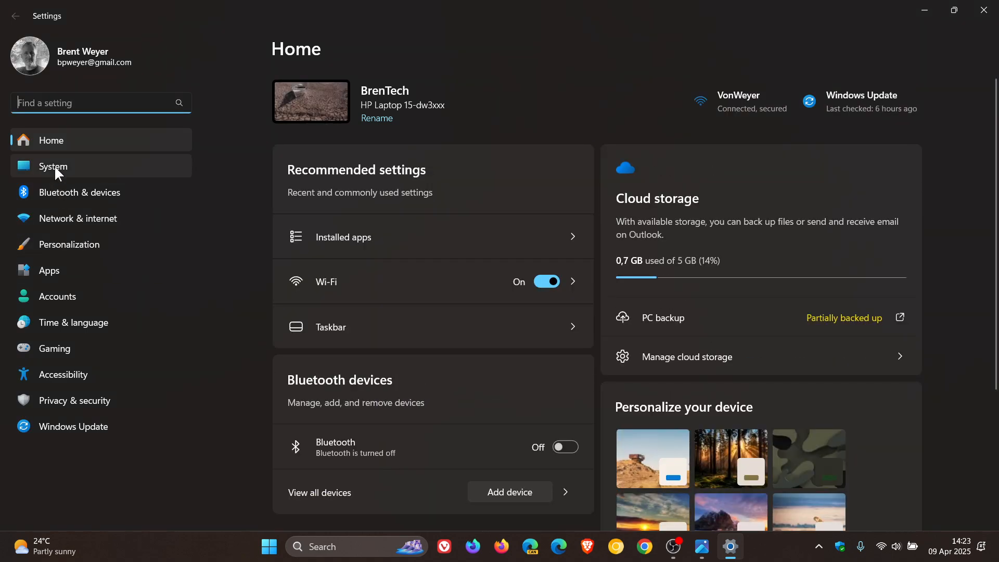
# Step: Open System settings and scroll down toward the About page's spec cards
pyautogui.click(53, 166)
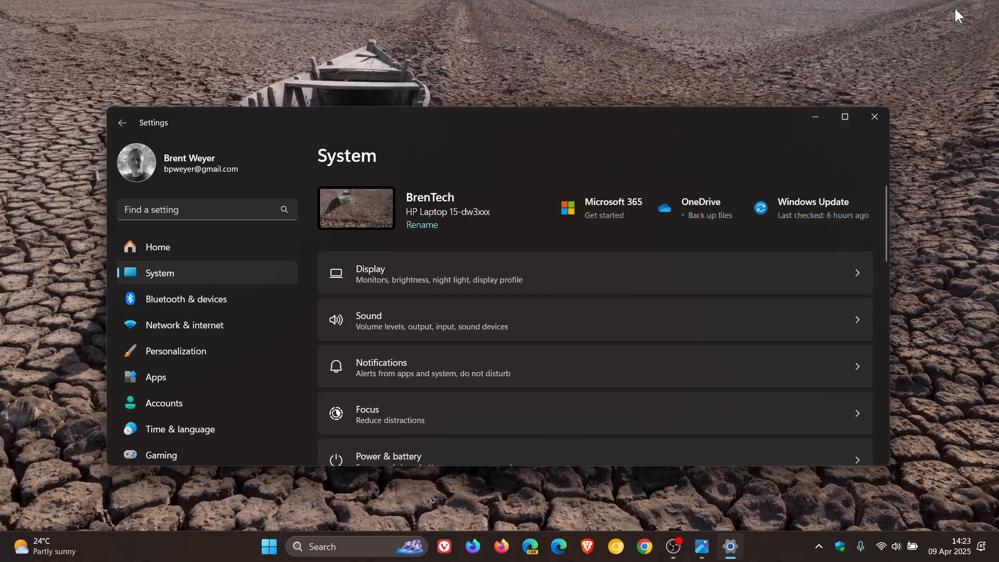
pyautogui.scroll(-3)
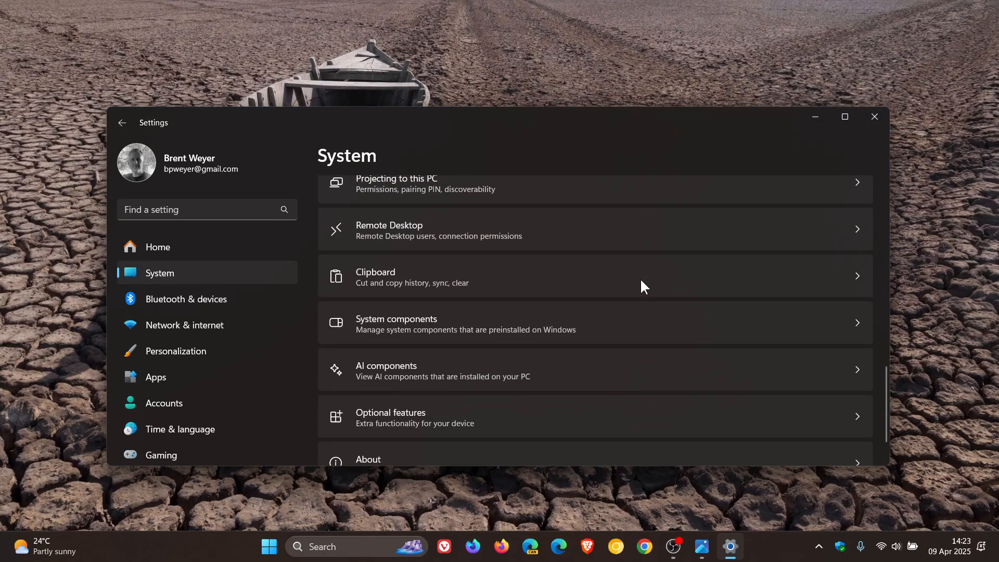
pyautogui.scroll(-3)
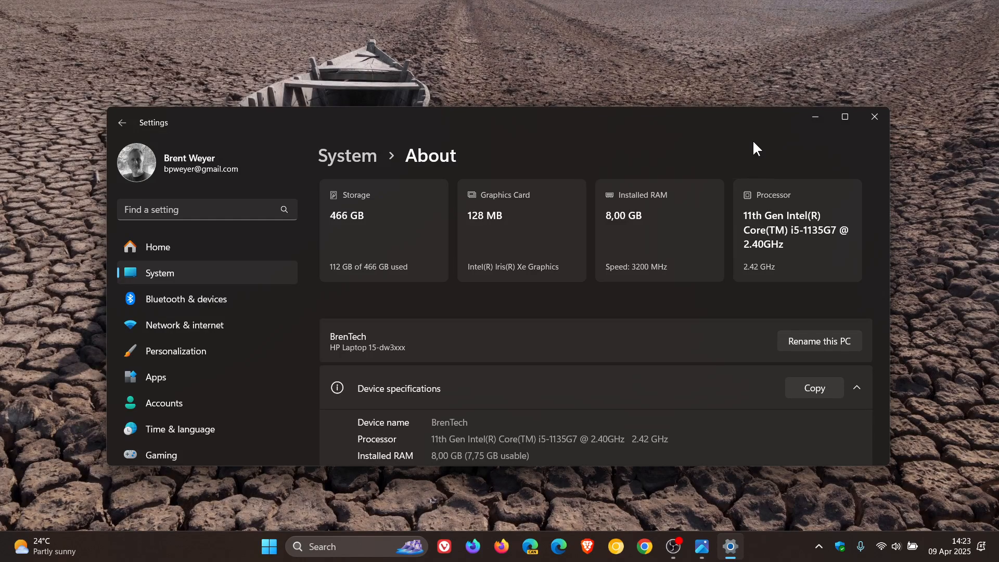
pyautogui.moveTo(444, 172)
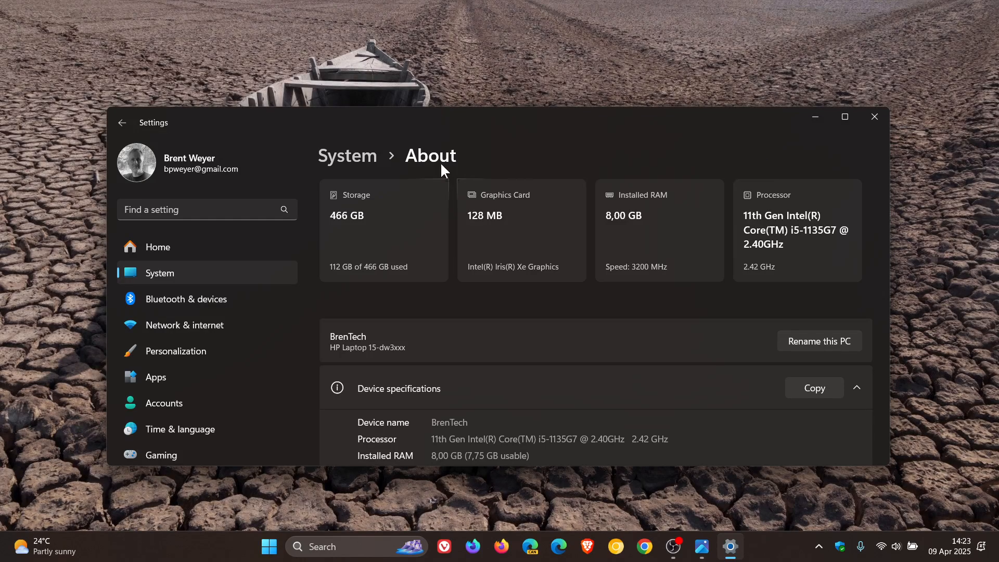
pyautogui.moveTo(763, 168)
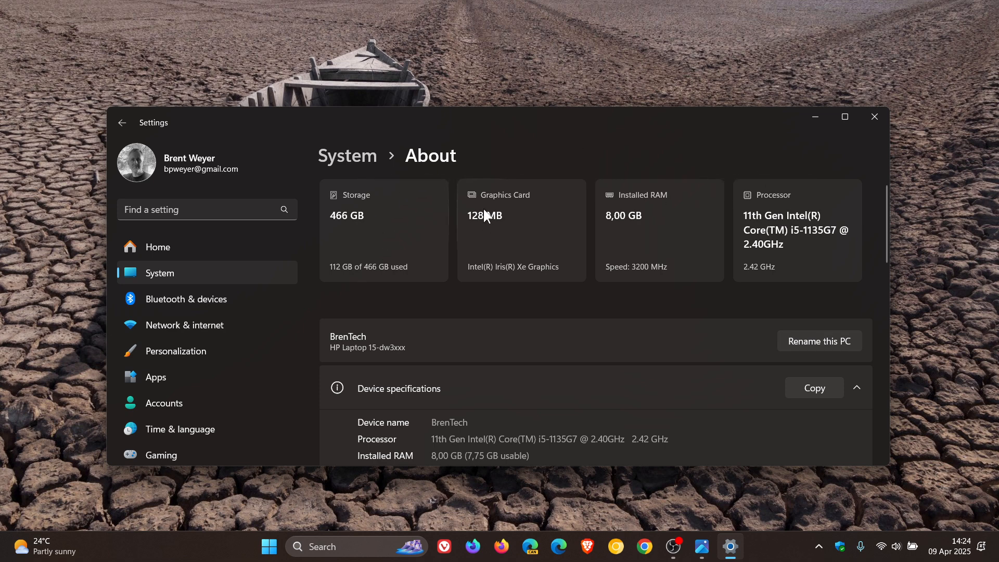
pyautogui.moveTo(647, 225)
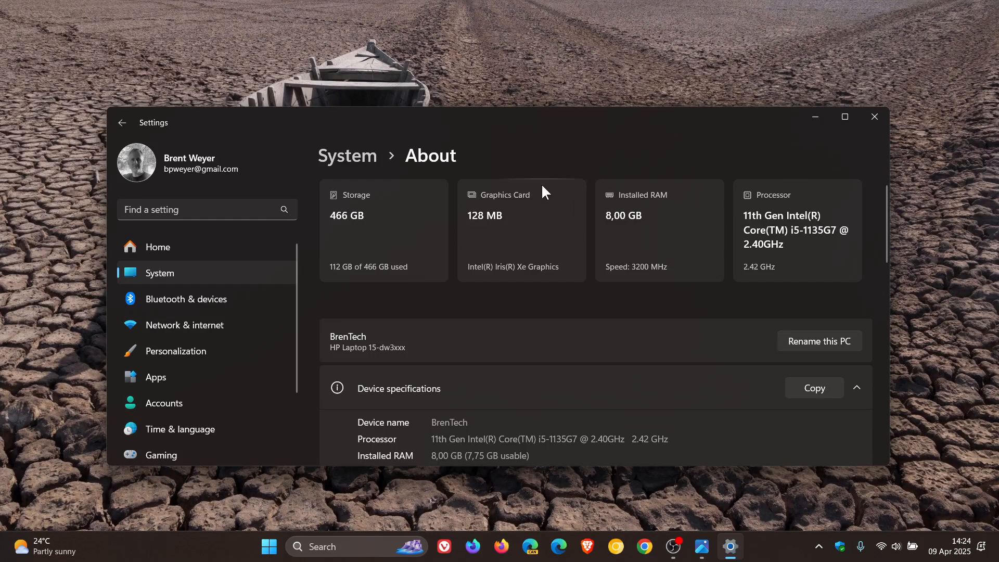
pyautogui.moveTo(688, 161)
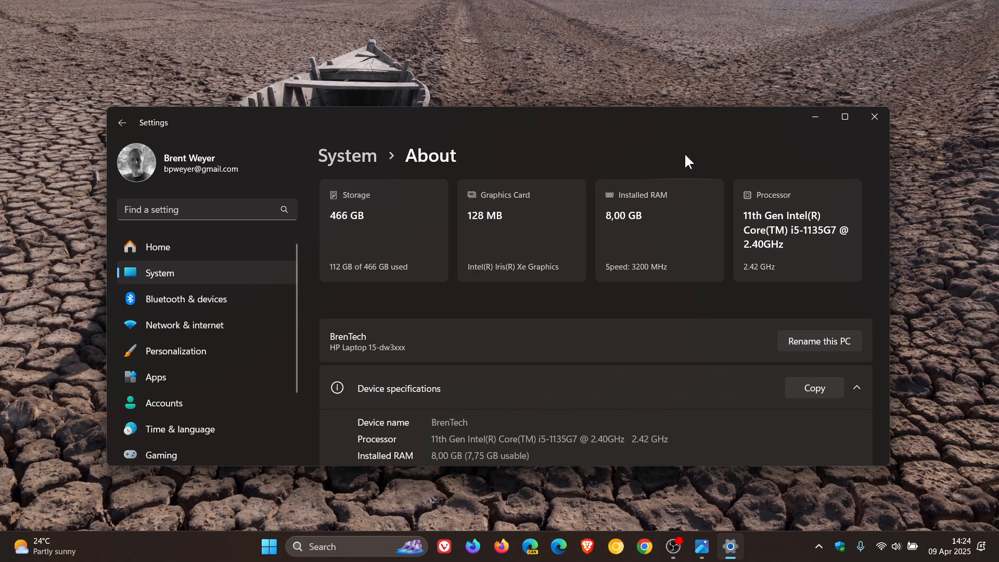
# Step: Set the touch keyboard to the Gamepad layout
pyautogui.click(875, 117)
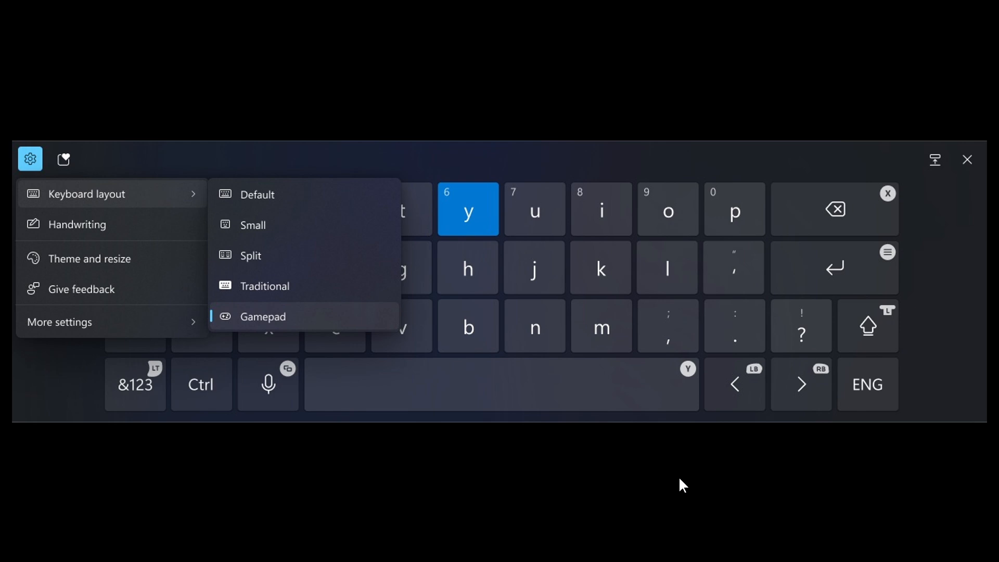
# Step: Close the touch keyboard and show the emoji panel with its emoji and GIF tabs
pyautogui.click(968, 160)
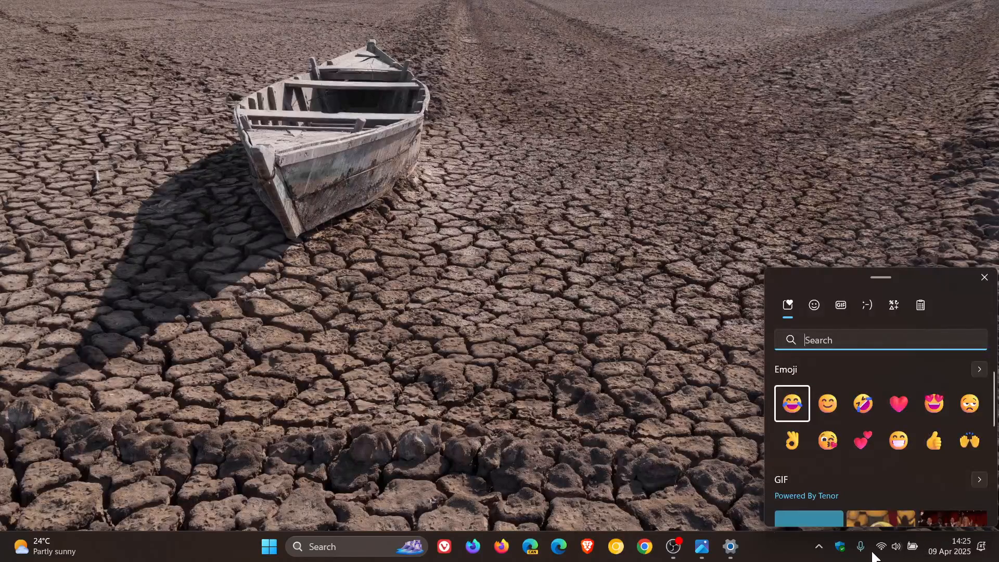
pyautogui.moveTo(705, 507)
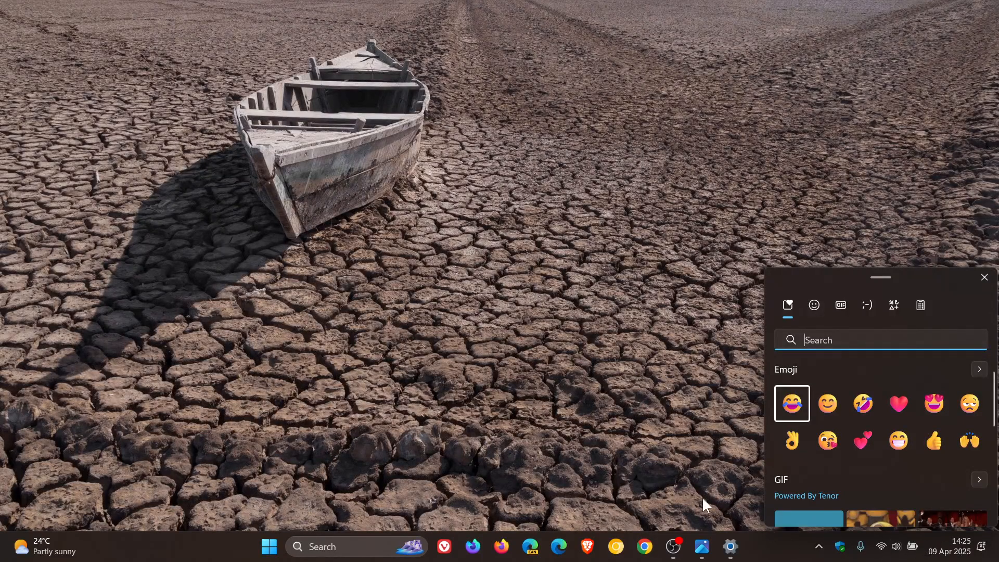
pyautogui.moveTo(624, 338)
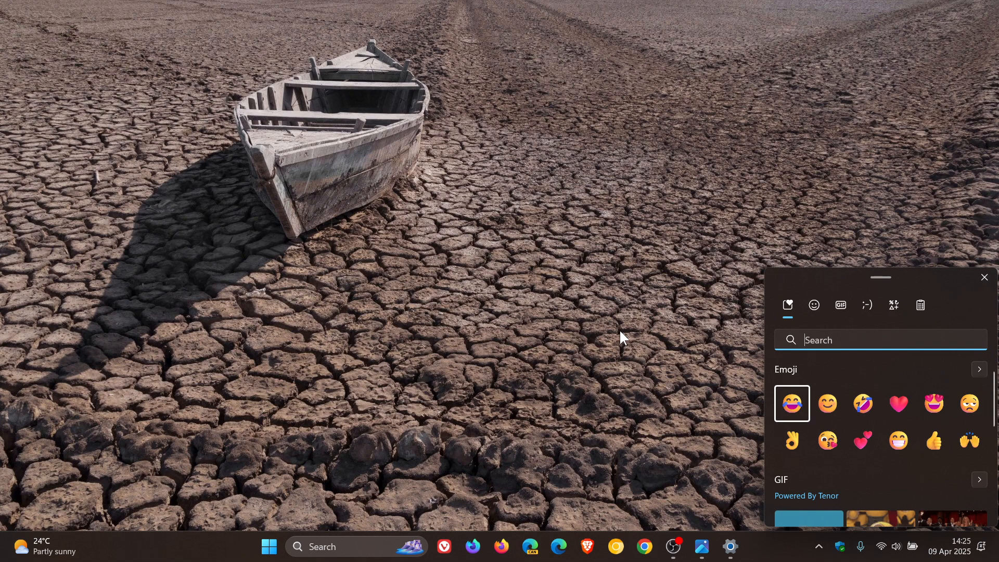
# Step: Click the desktop outside the emoji panel to dismiss it
pyautogui.click(984, 277)
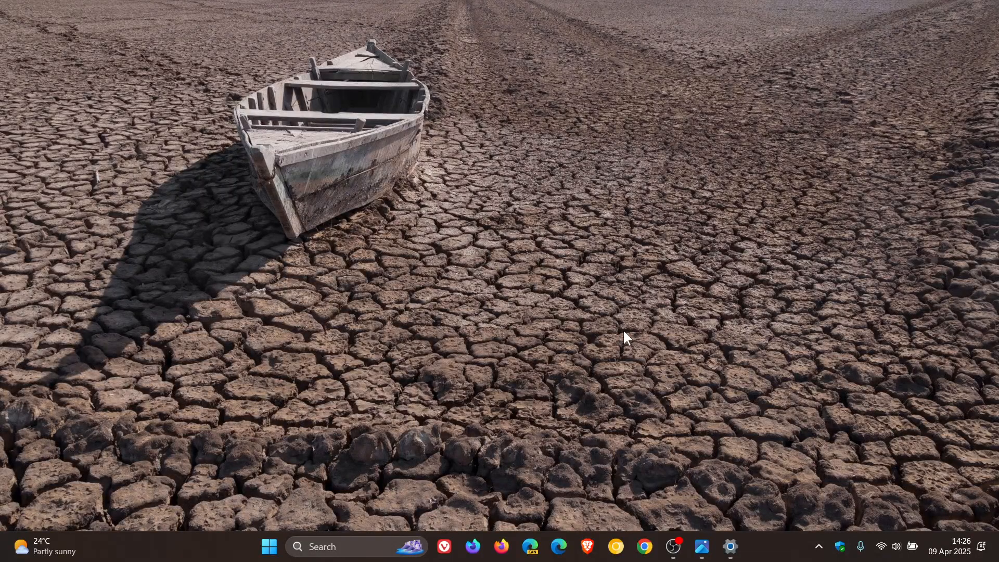
pyautogui.moveTo(621, 311)
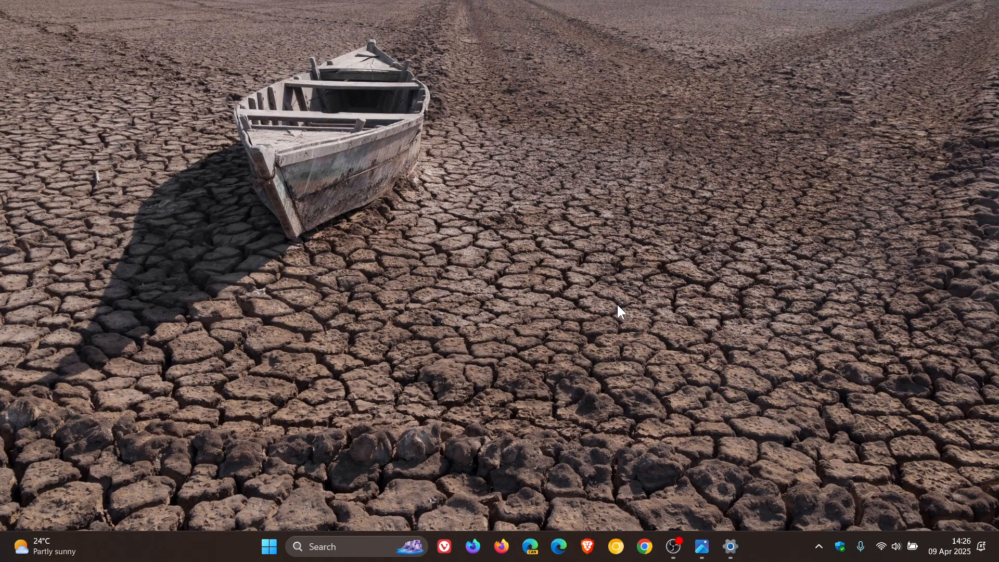